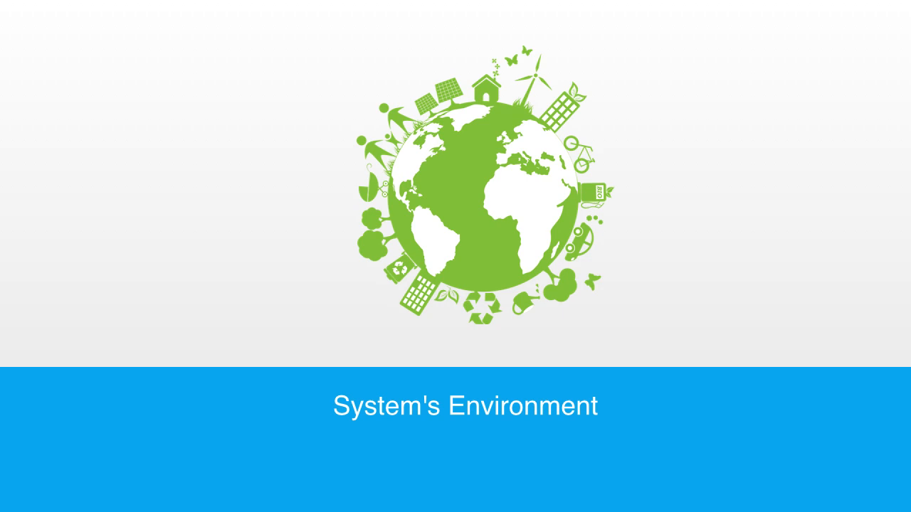
type("Models for describing system within its environment")
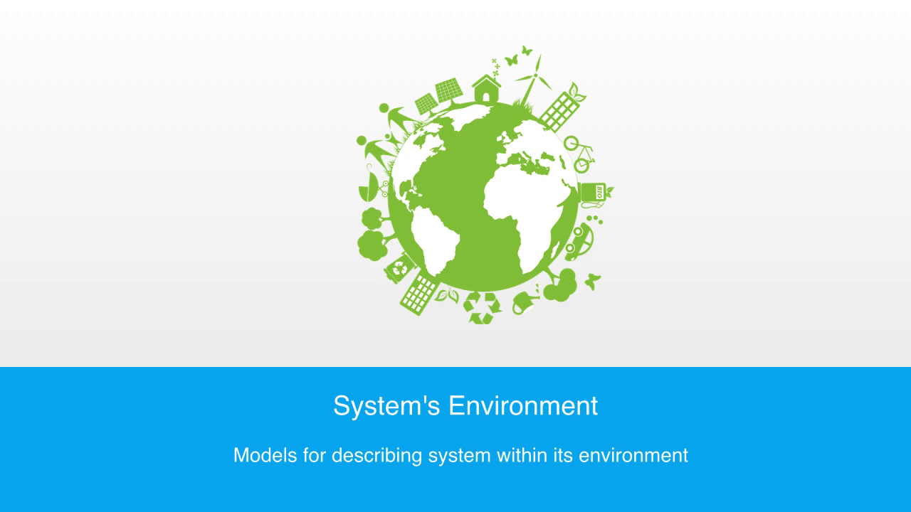
scroll("down", 3)
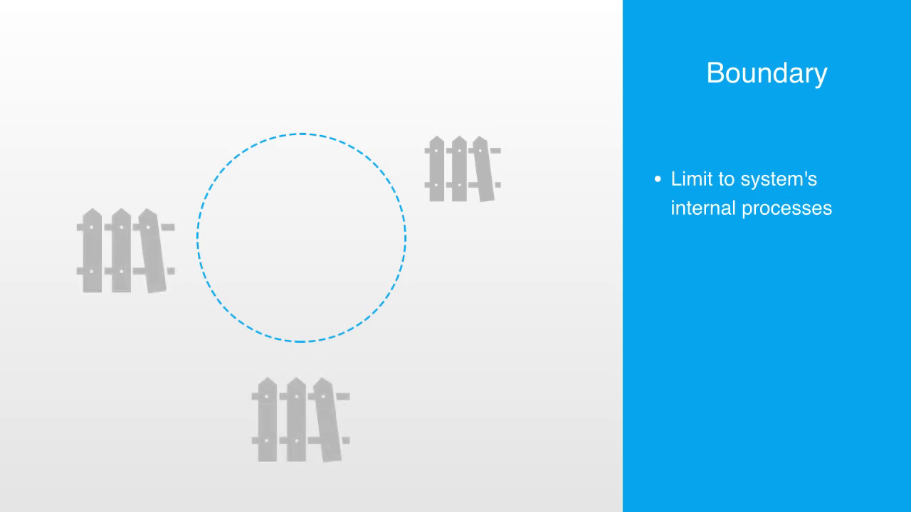
type("Internal to which it has integr")
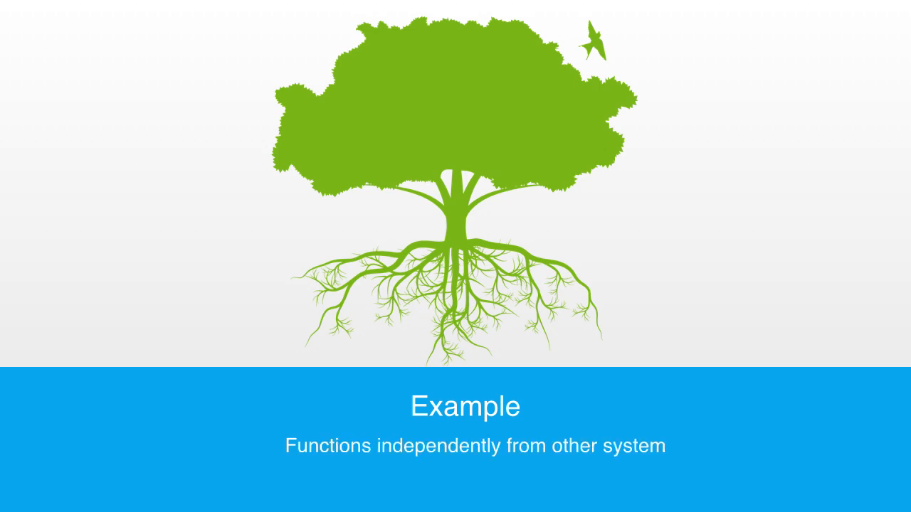
type("s")
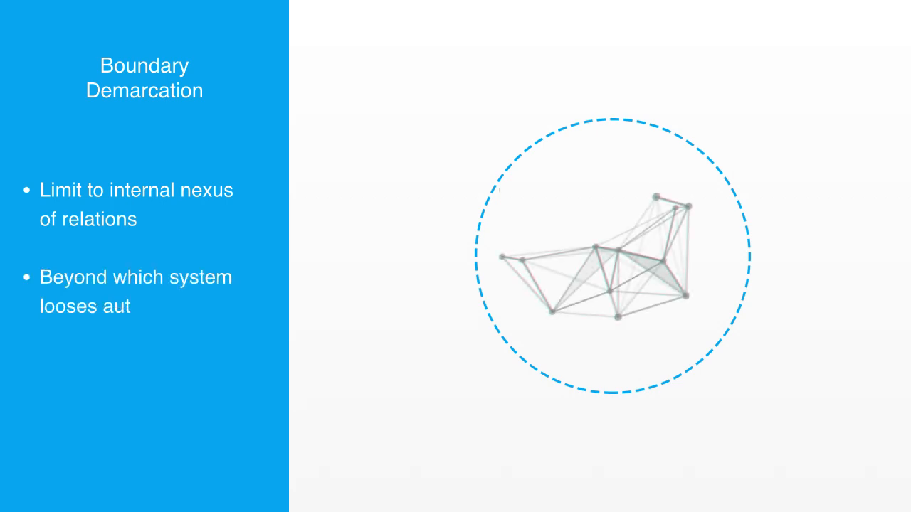
type("onomy")
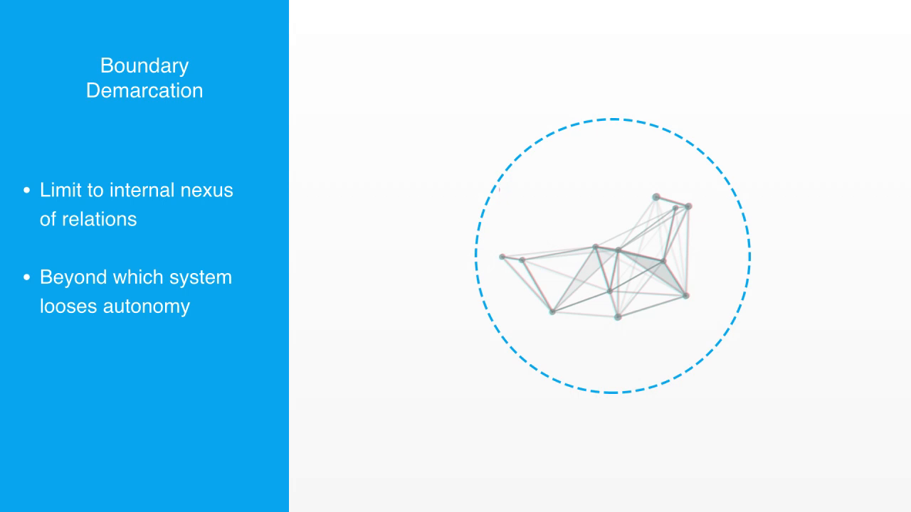
type("Has to intera")
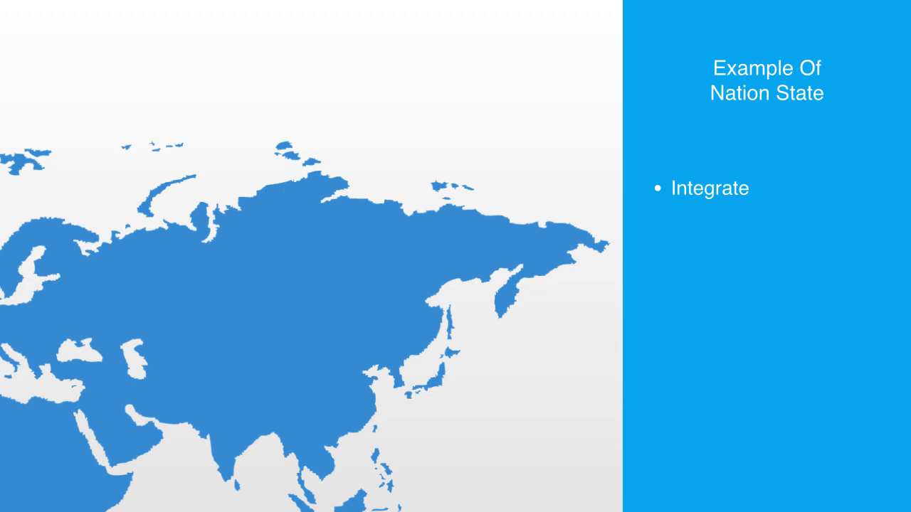
type("d set of institutions")
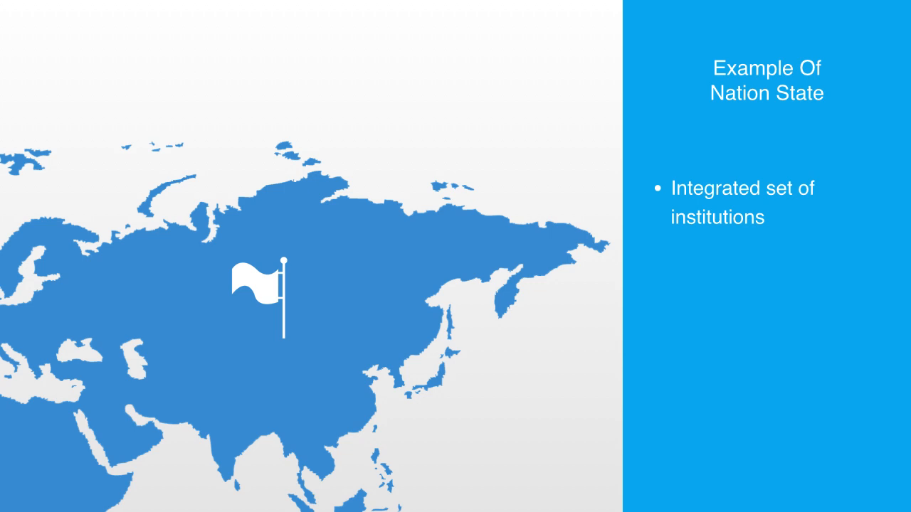
type("Autonomous from other")
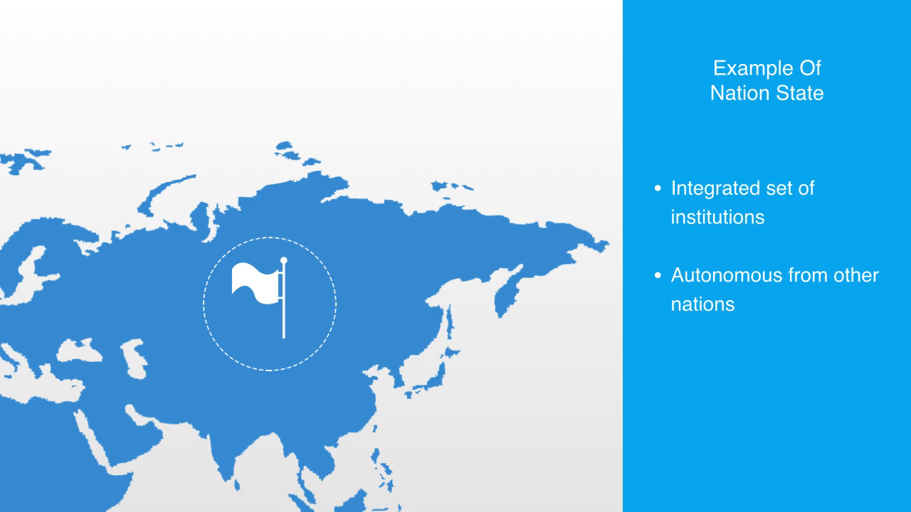
type("Reduce the nations leve")
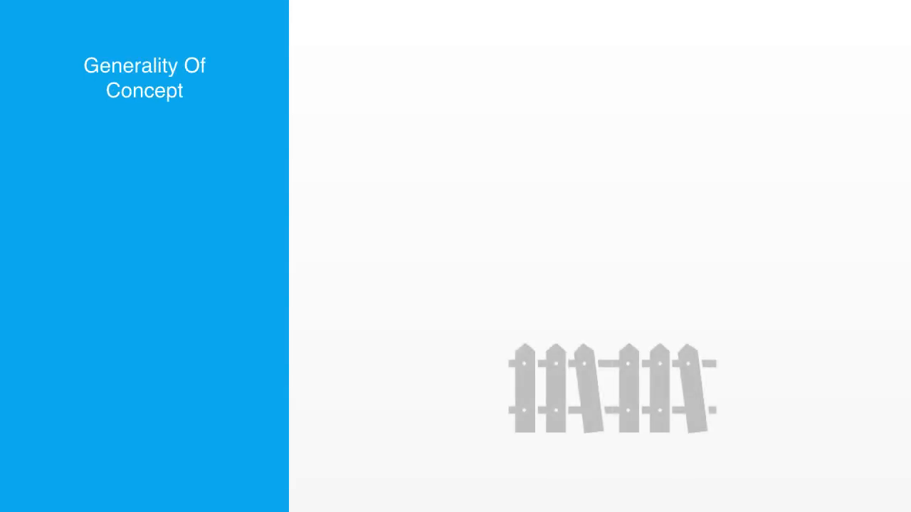
type("Boundaries maybe d")
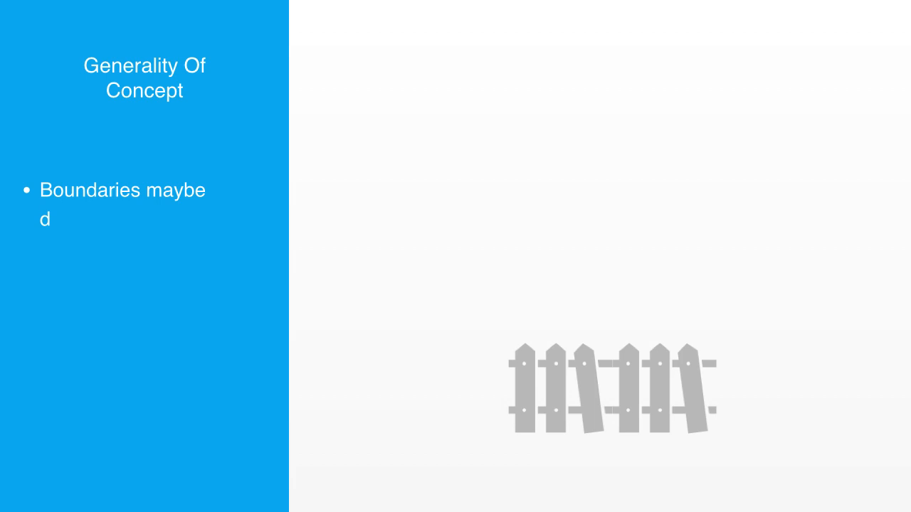
type("efined physically")
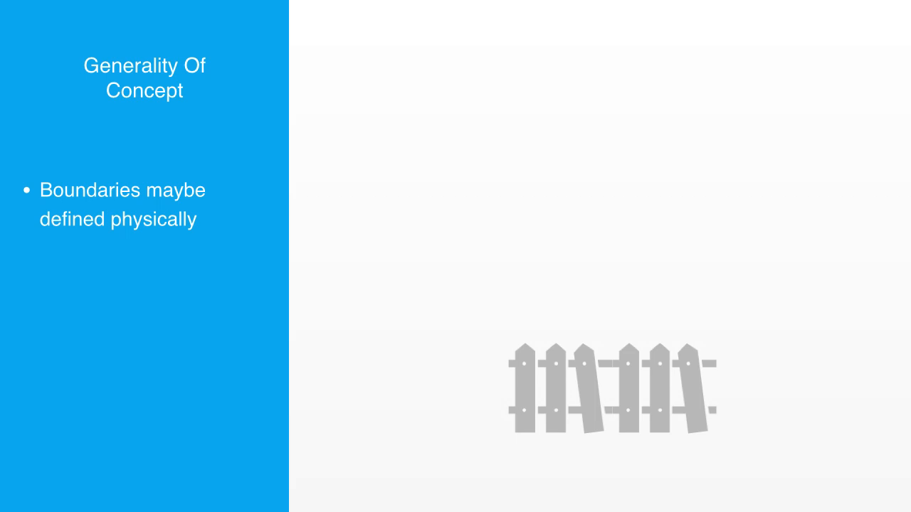
type("Need for more abstract definition to boundaries")
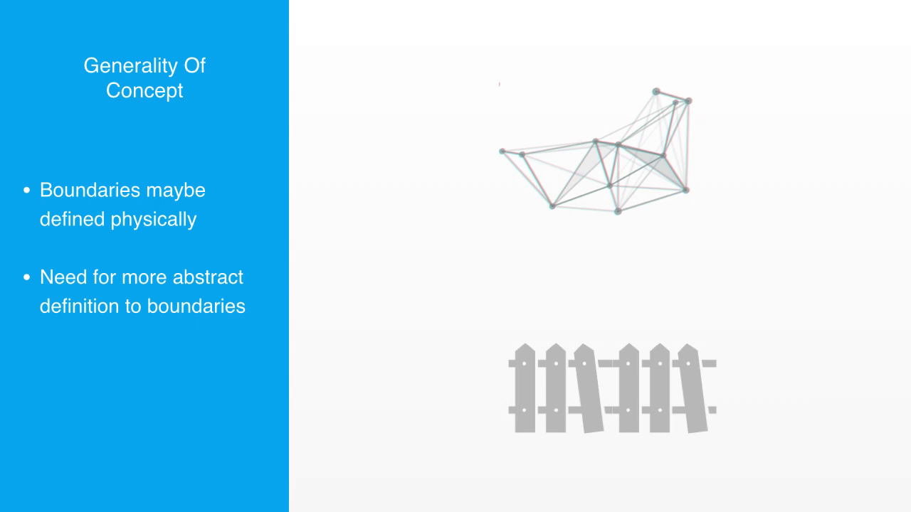
type("In order to achieve high lev")
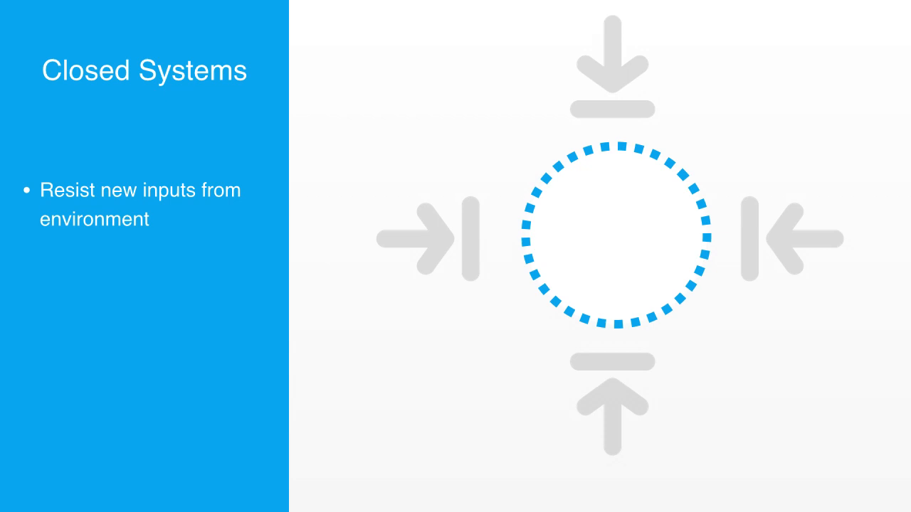
type("Defined by bo")
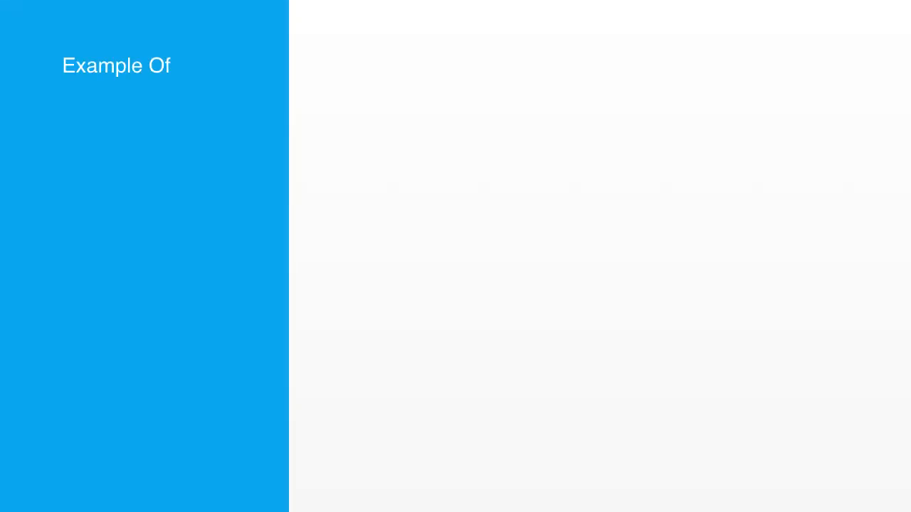
type("Open Systems")
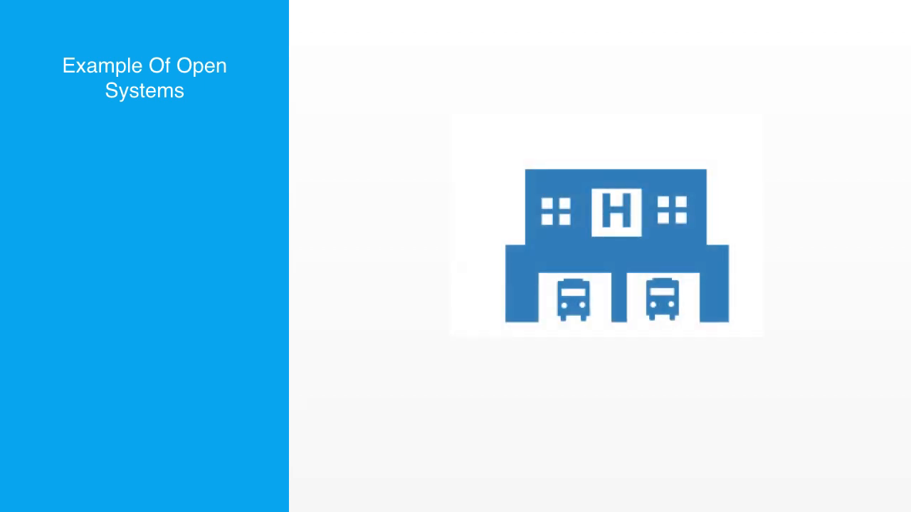
type("Hospital as open system")
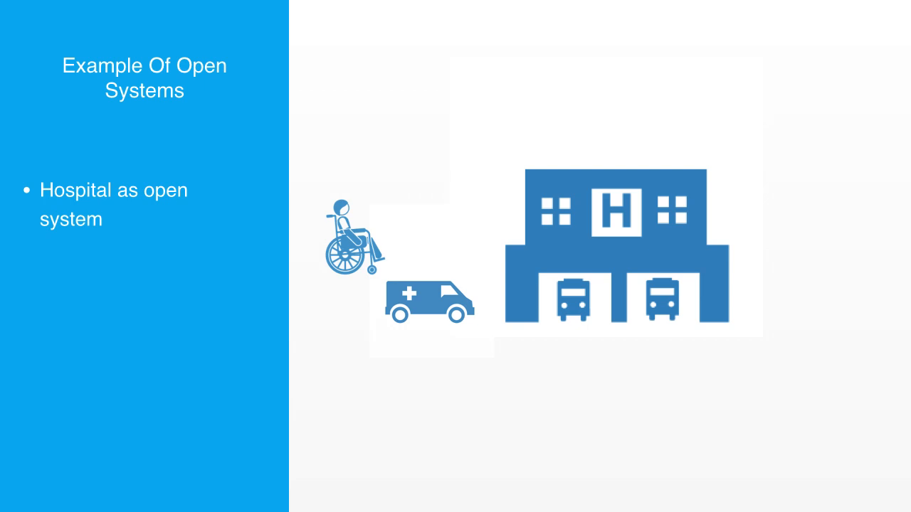
type("Hight rate of input an")
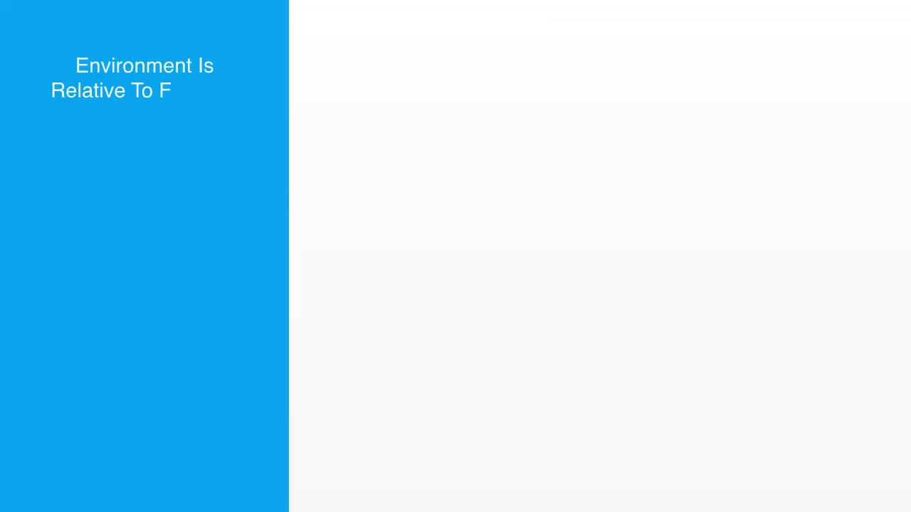
type("unction")
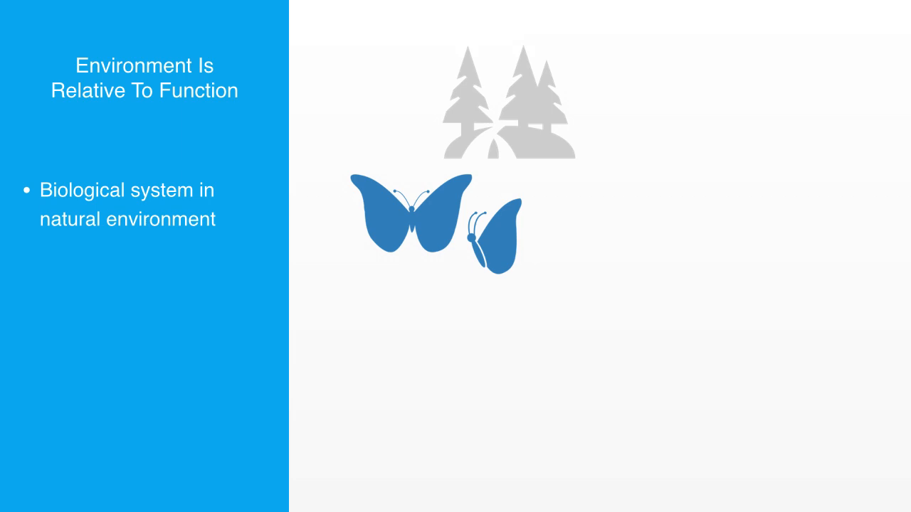
type("Business in a market environmen")
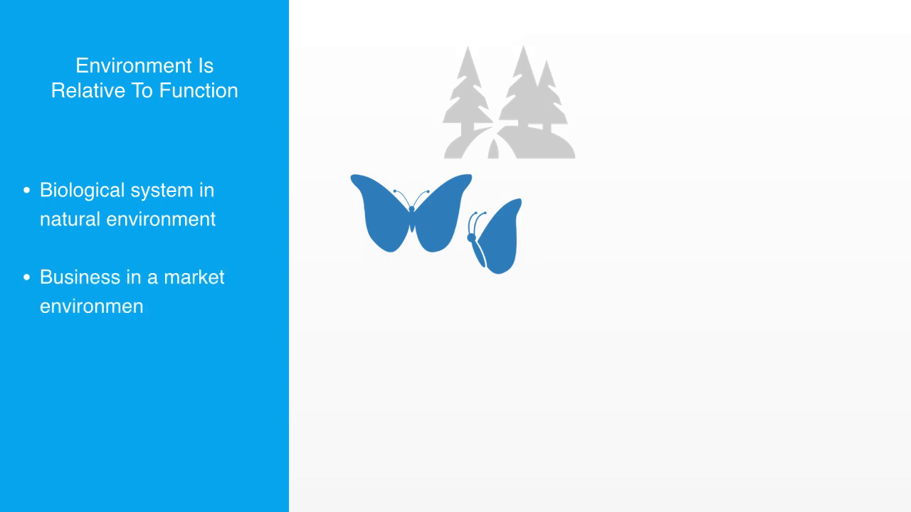